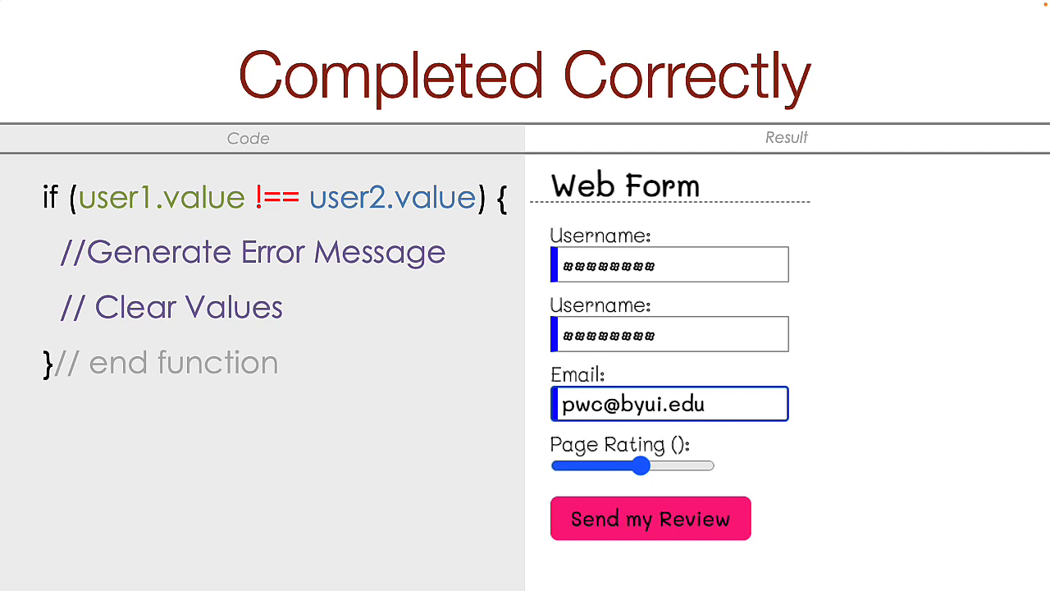
# Advance past the username-matching slide to the Events slide listing click and focusout.
pyautogui.click(651, 518)
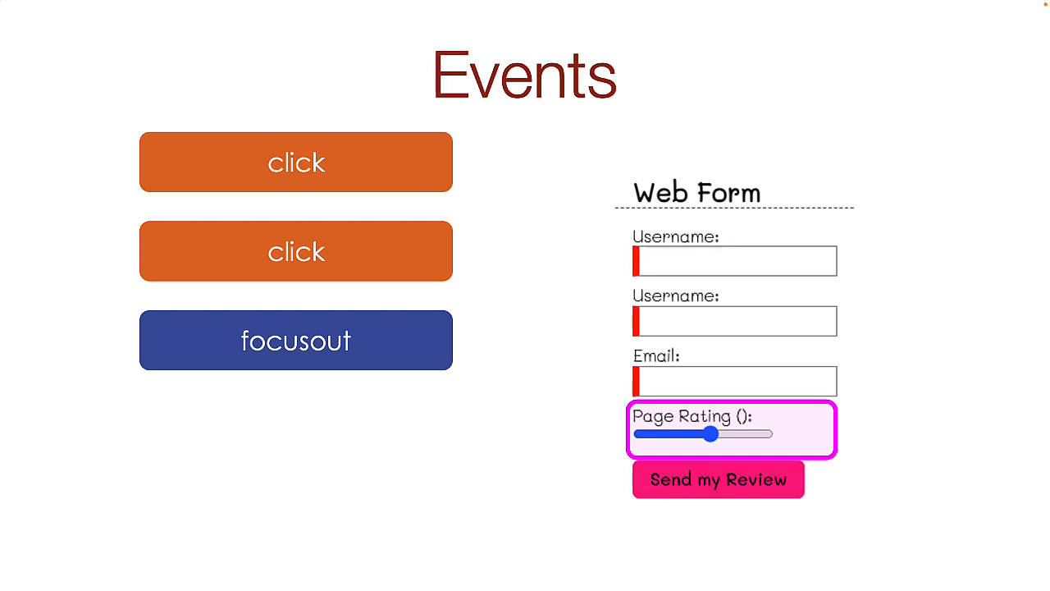
# Step the Events slide forward until change and input events appear beside the page rating field.
pyautogui.moveTo(709, 434); pyautogui.dragTo(713, 434)
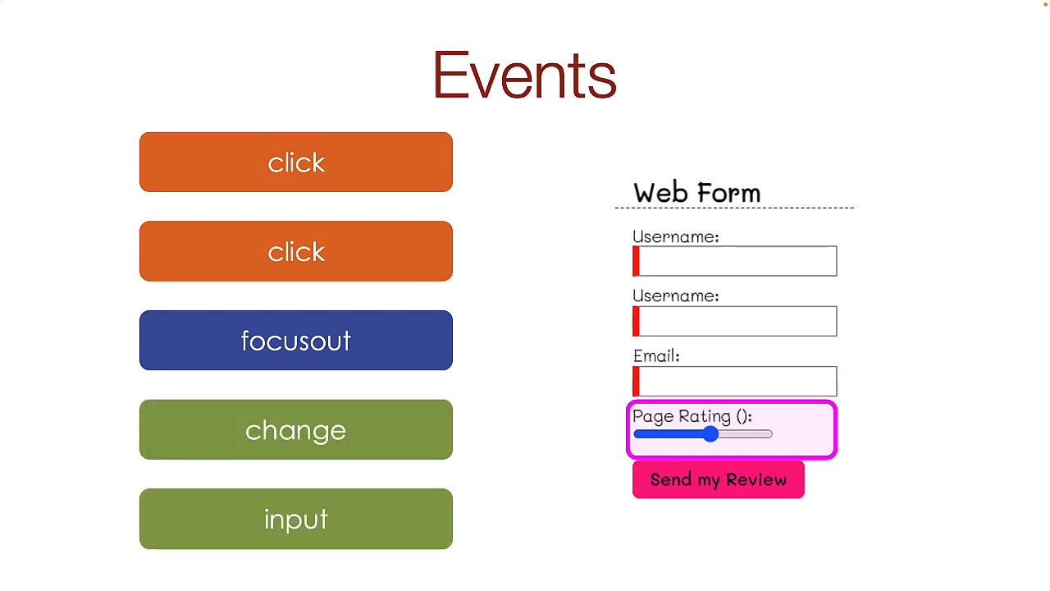